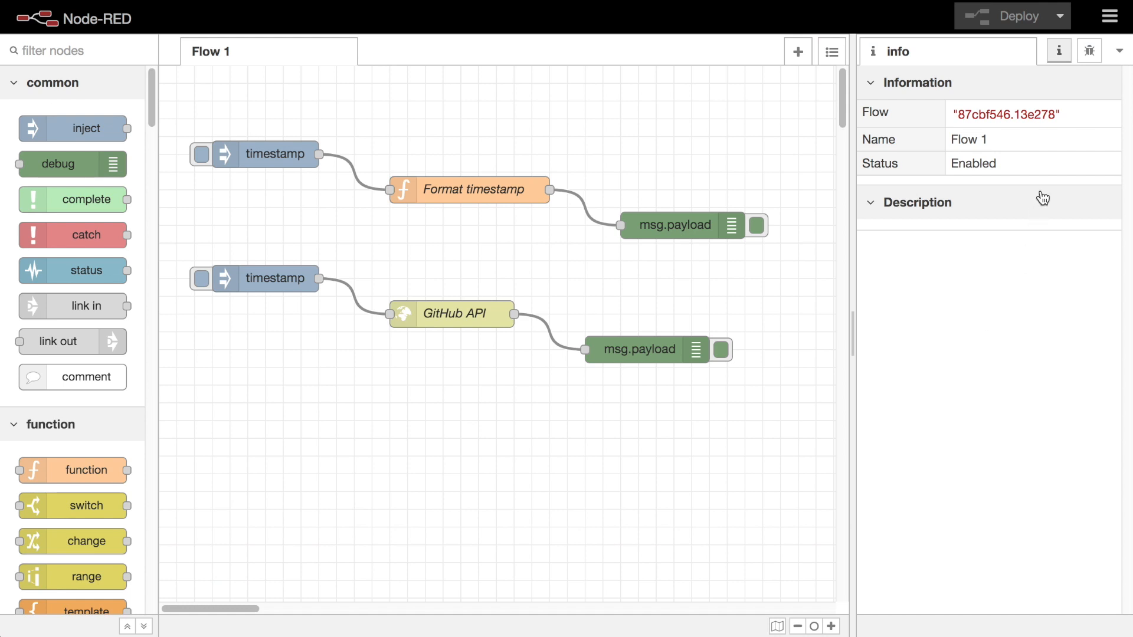
mouse_move(1058, 51)
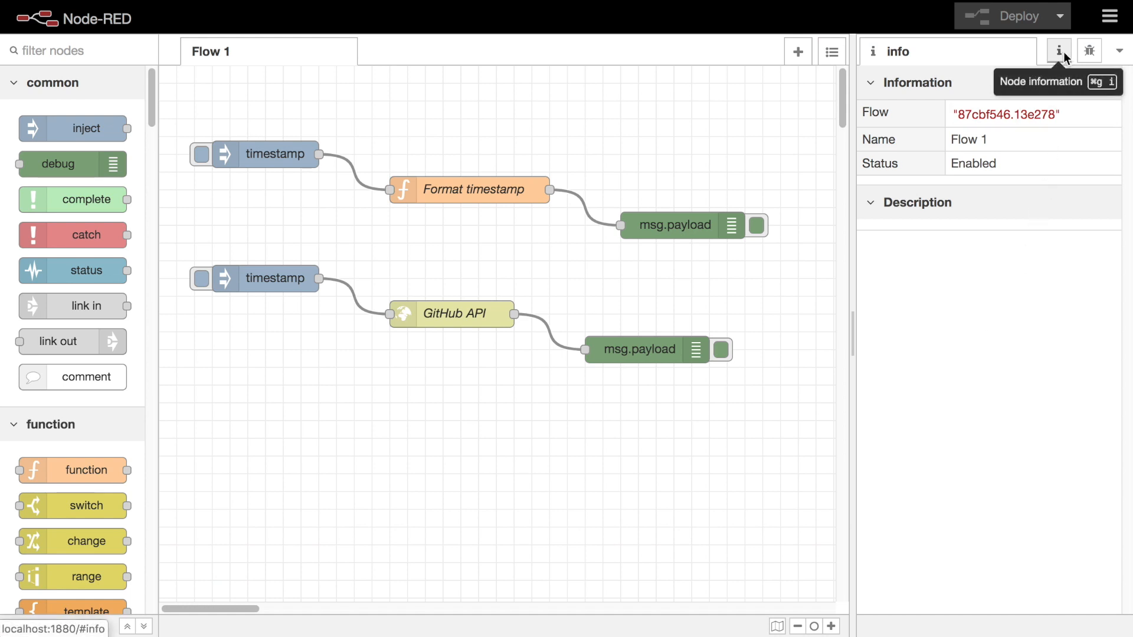
mouse_move(978, 328)
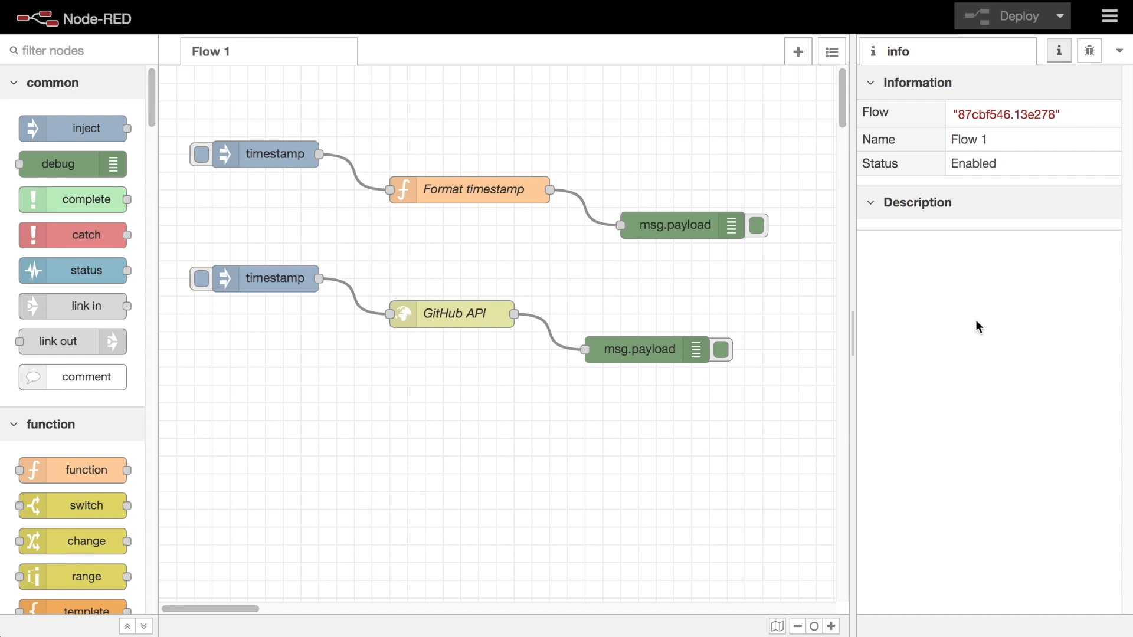
mouse_move(976, 328)
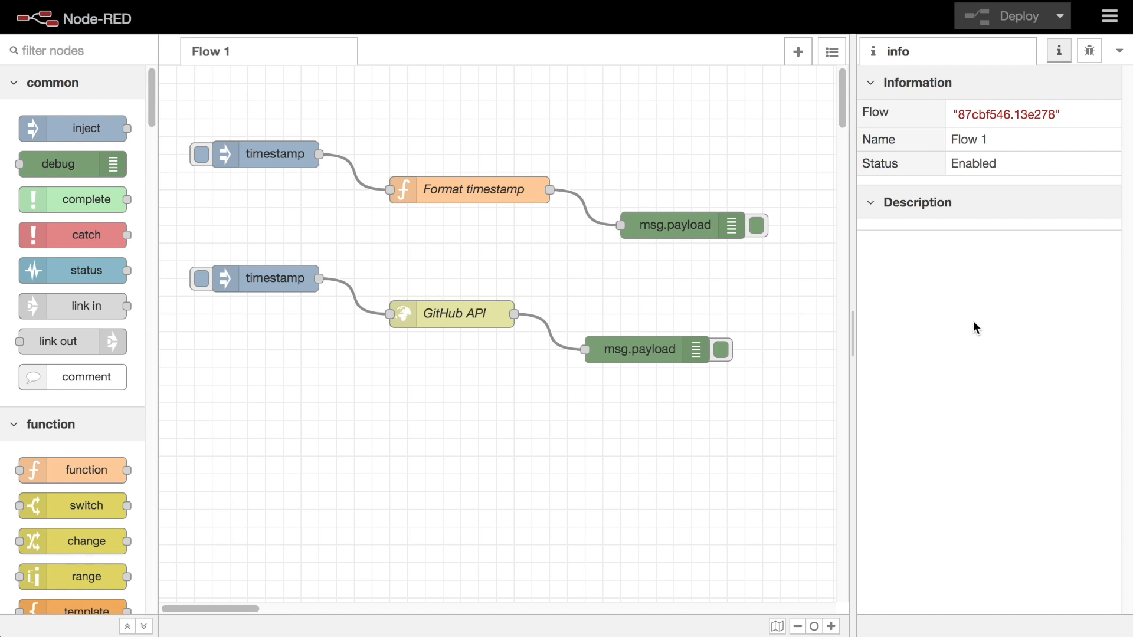
mouse_move(466, 322)
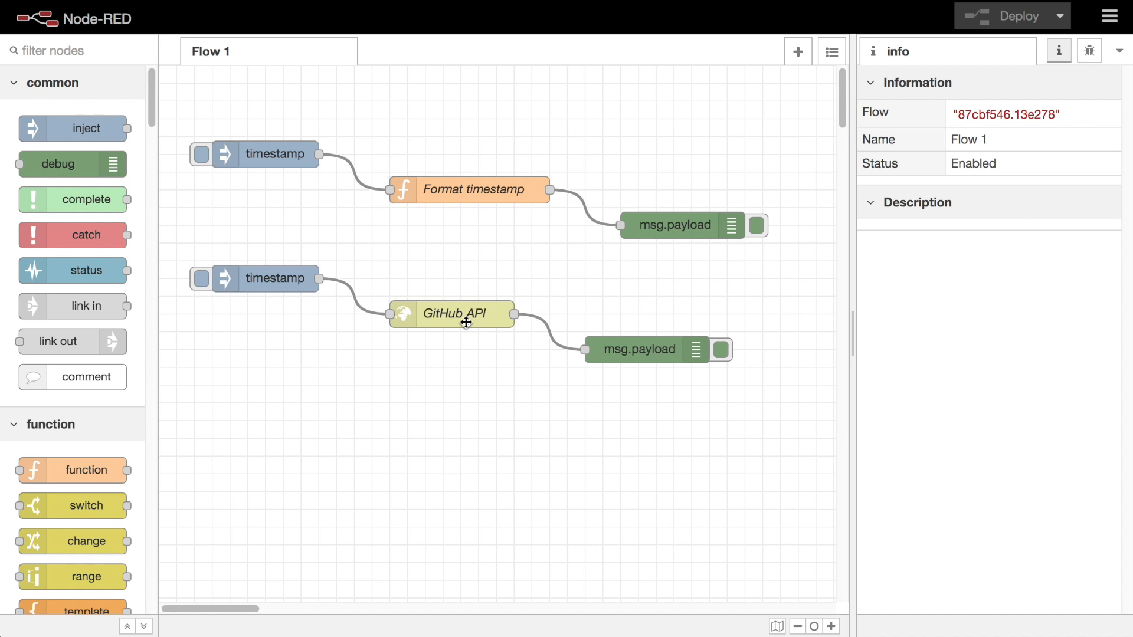
Select the GitHub API node and view its description 'Send an HTTP Request to the GitHub API'
click(452, 313)
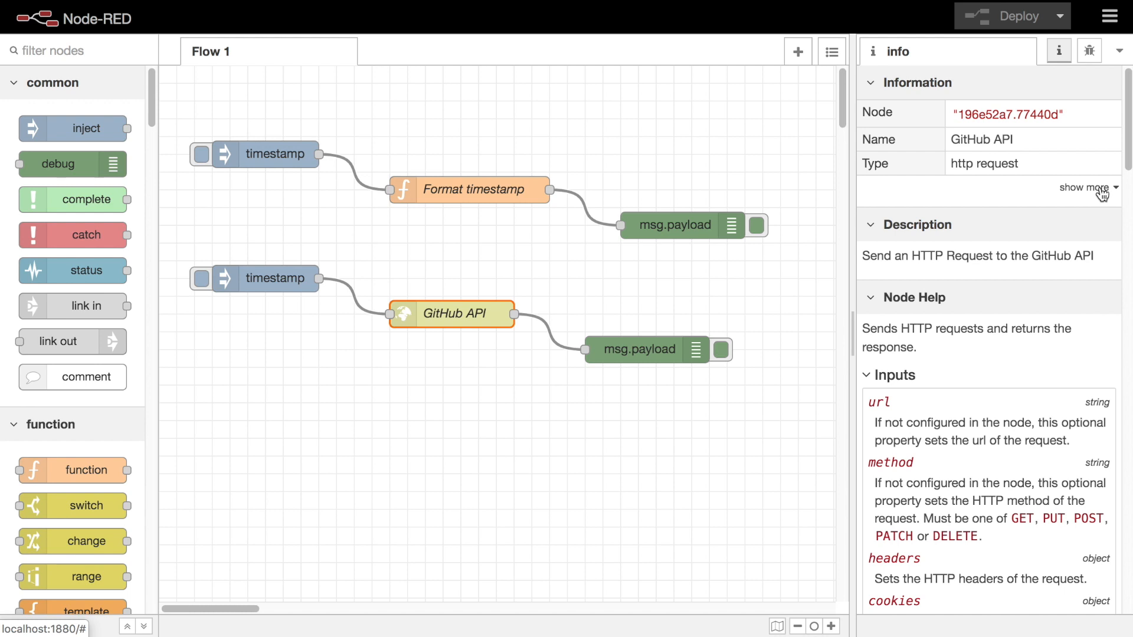
click(1082, 188)
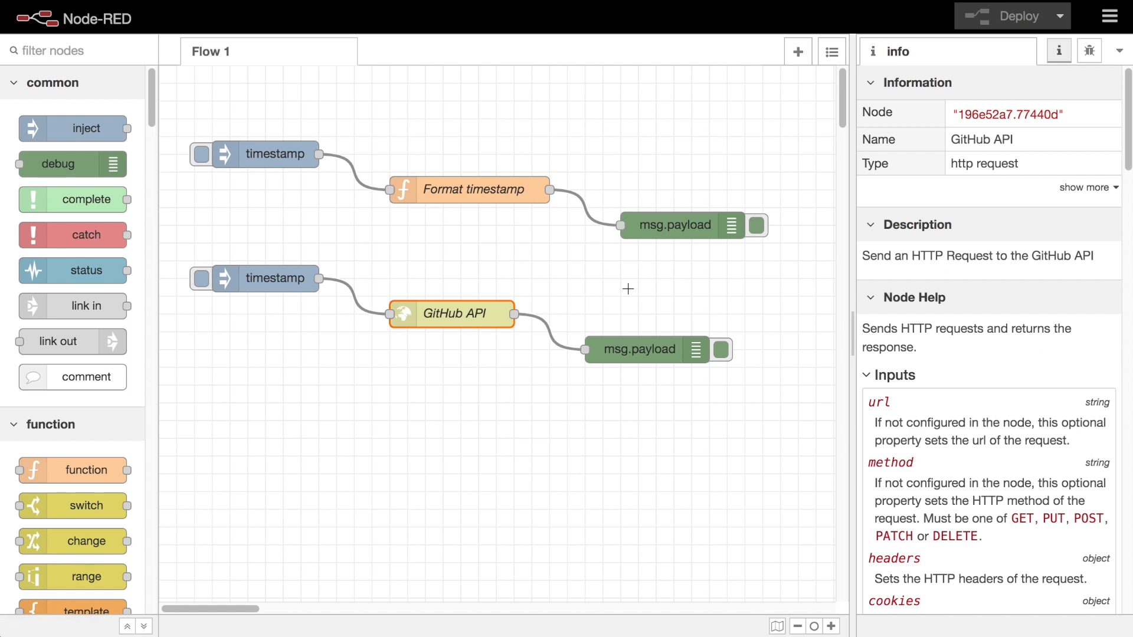
double_click(452, 313)
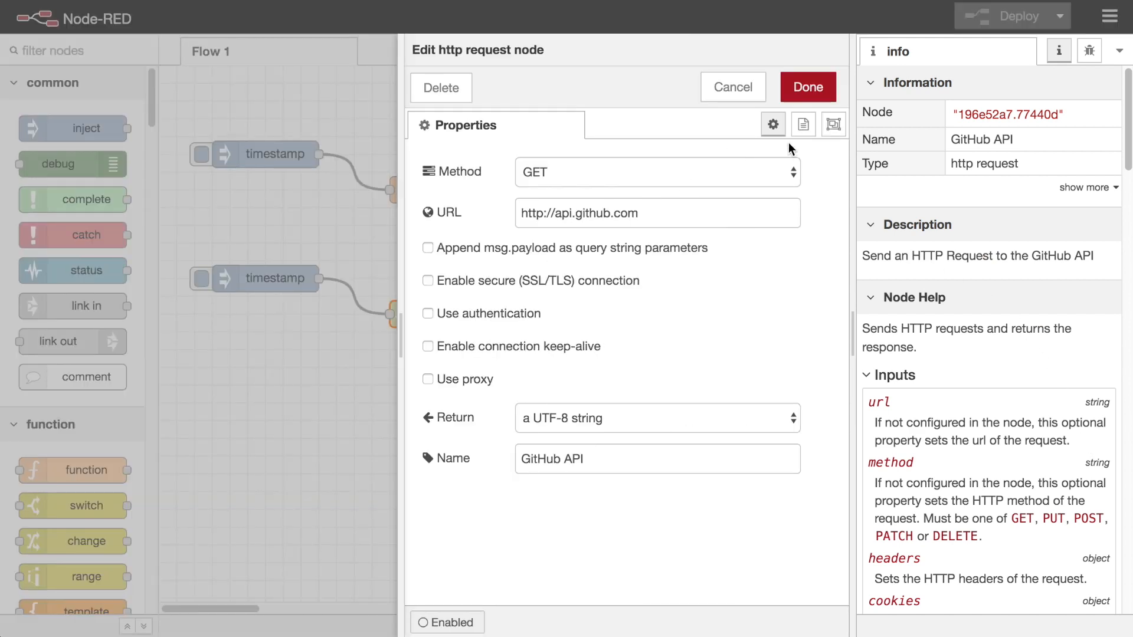
click(803, 125)
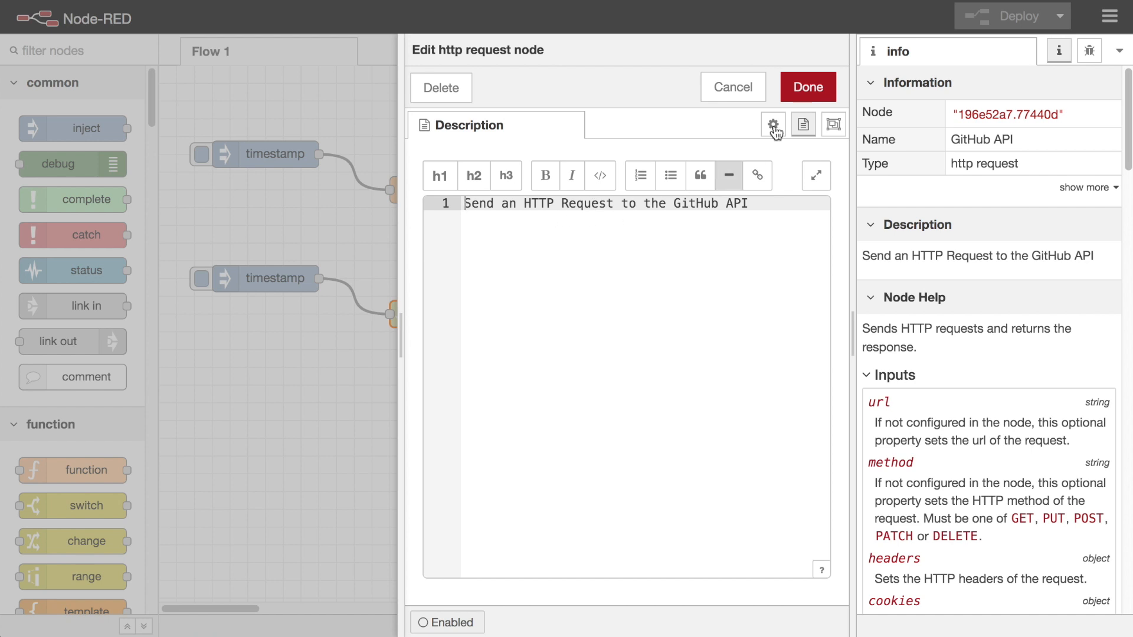
Close the GitHub API node editor and read the http request help's inputs and outputs
click(807, 87)
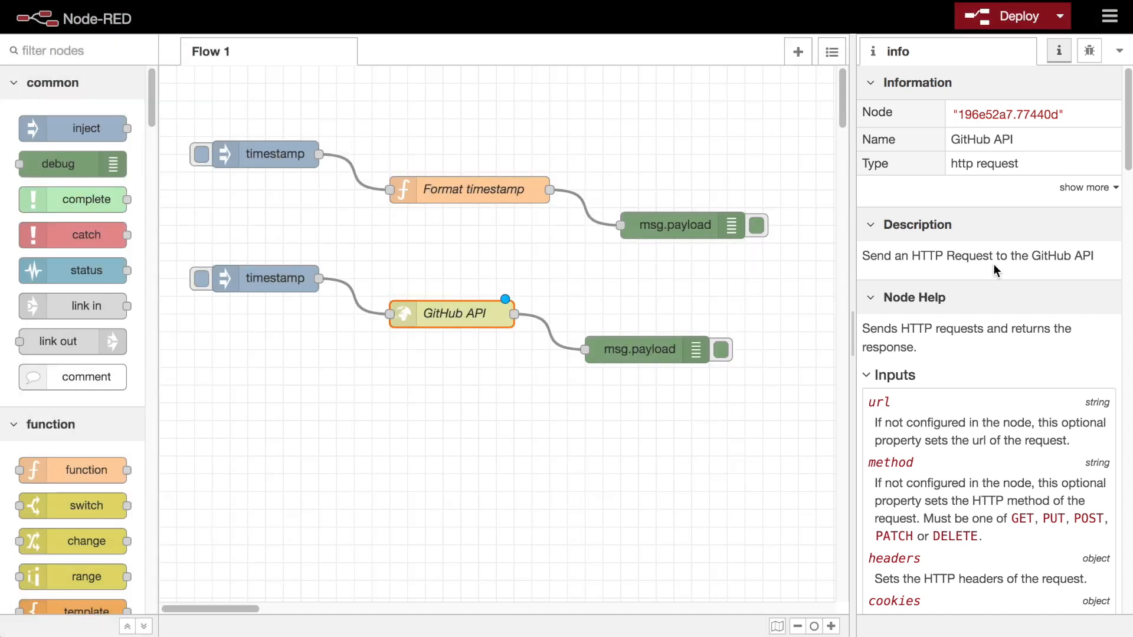
mouse_move(976, 379)
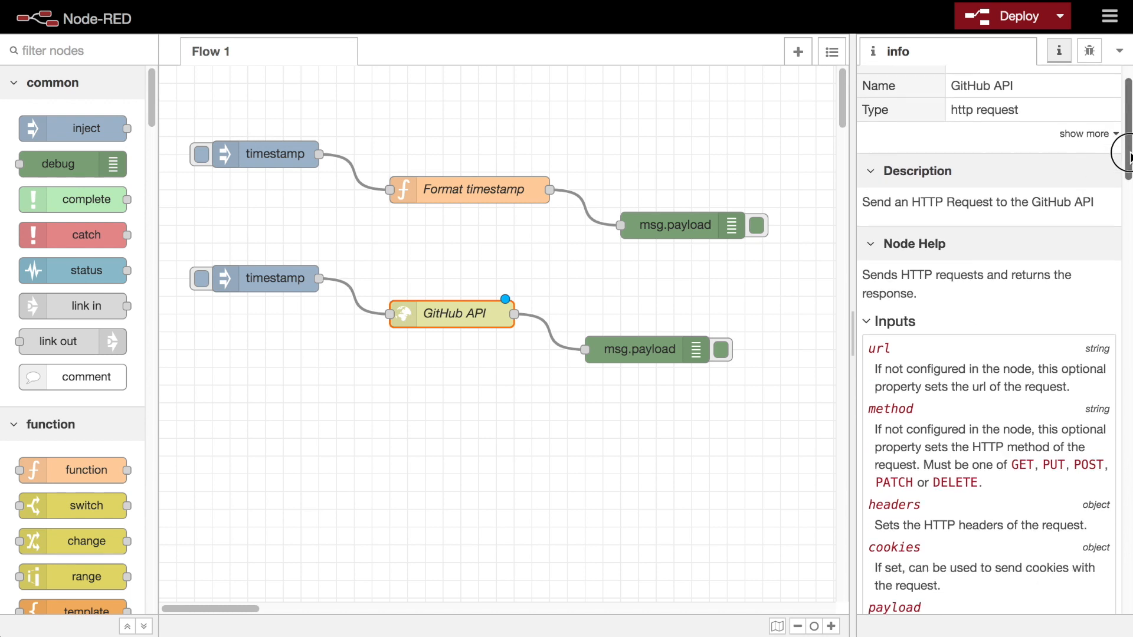
scroll(down, 3)
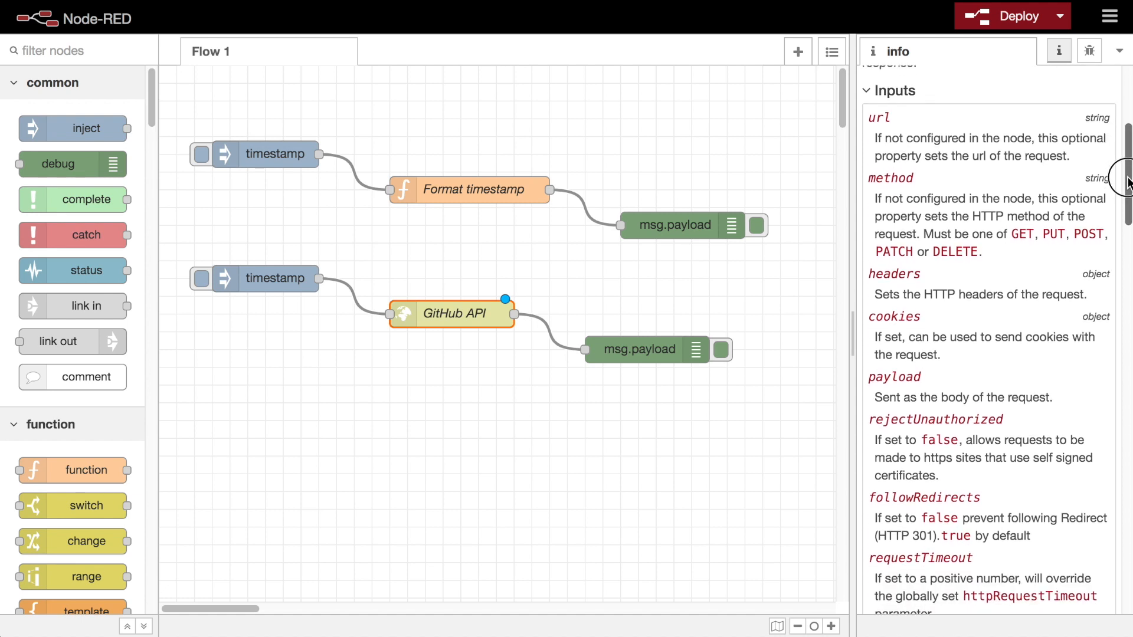
scroll(down, 3)
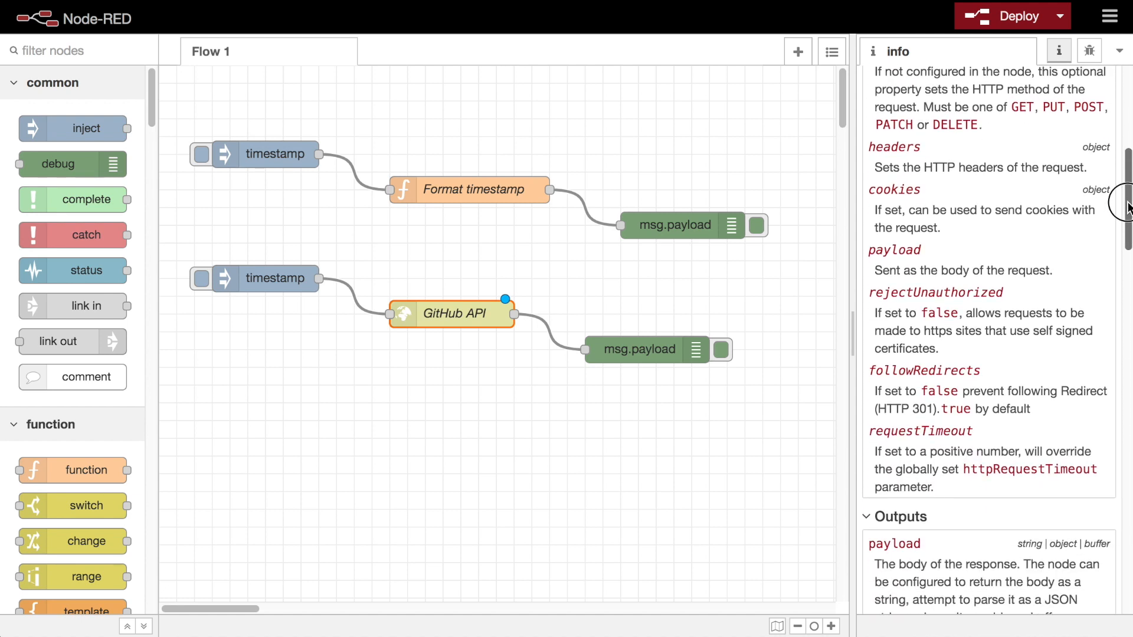
scroll(down, 3)
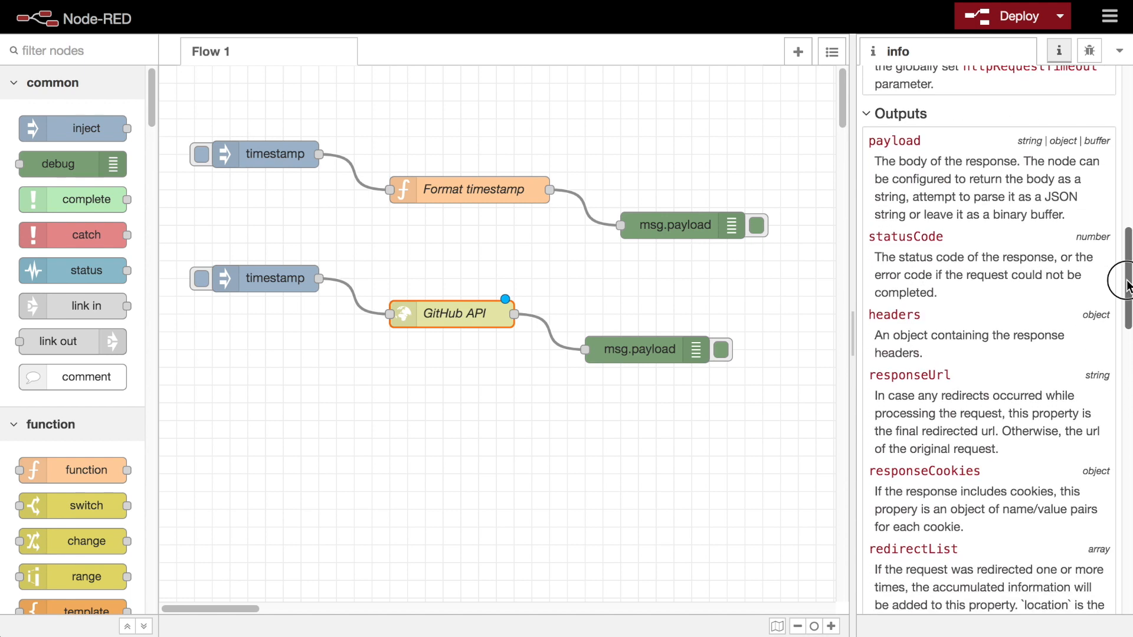